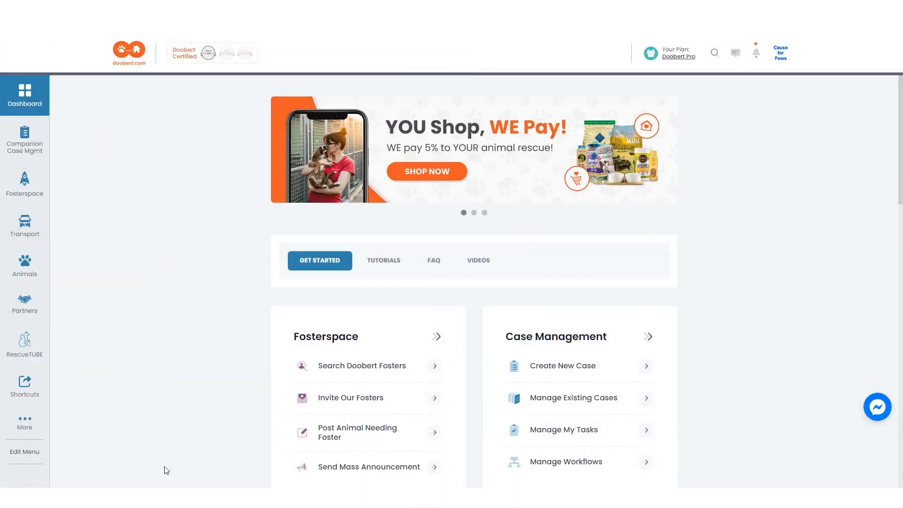
mouse_move(162, 469)
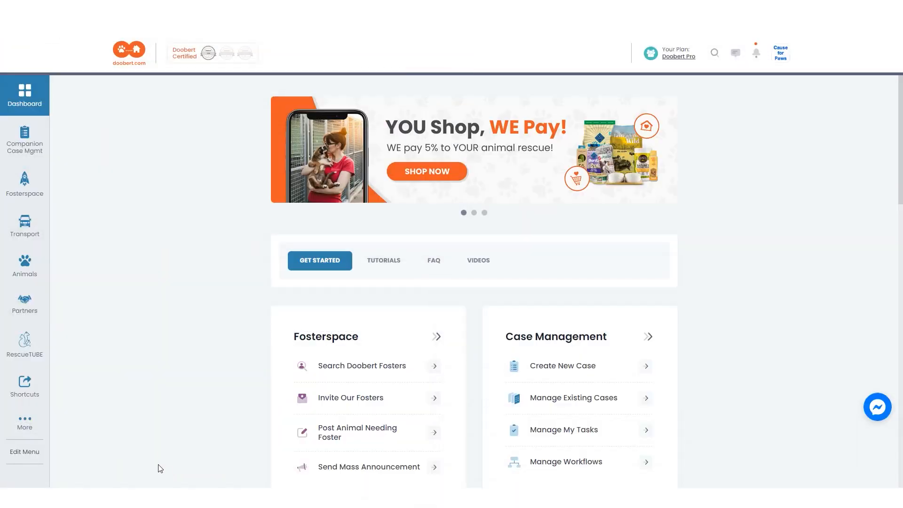
Step: Expand the Transport menu and open the 2nd Relay for April transport page
left_click(24, 225)
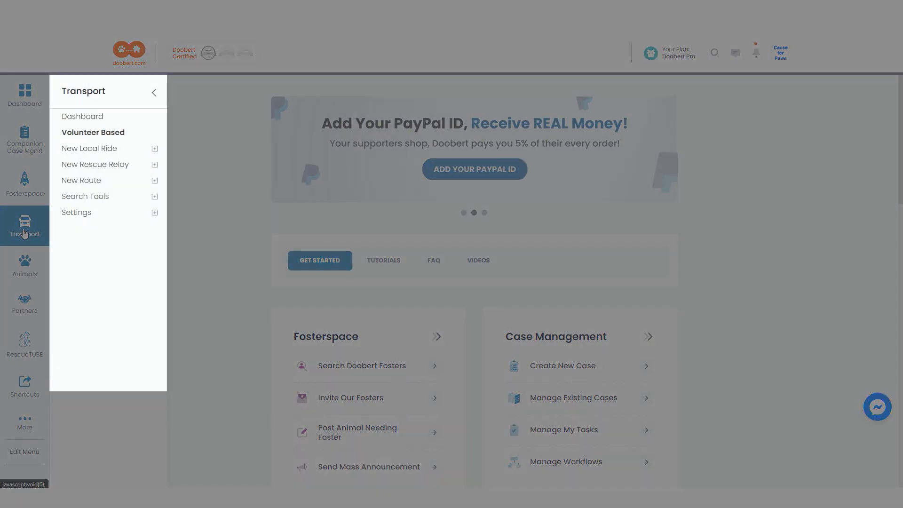
mouse_move(39, 216)
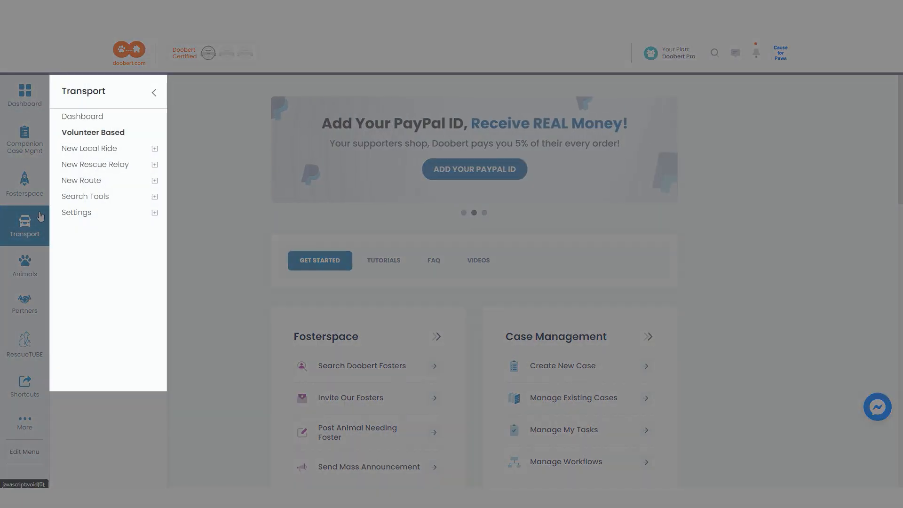
left_click(82, 116)
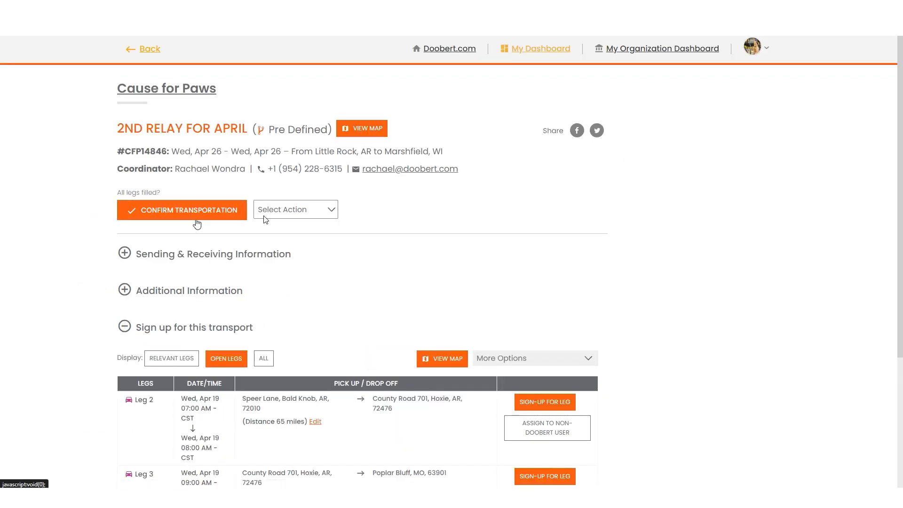
Step: Show the Select Action list for the 2nd Relay for April transport
left_click(295, 209)
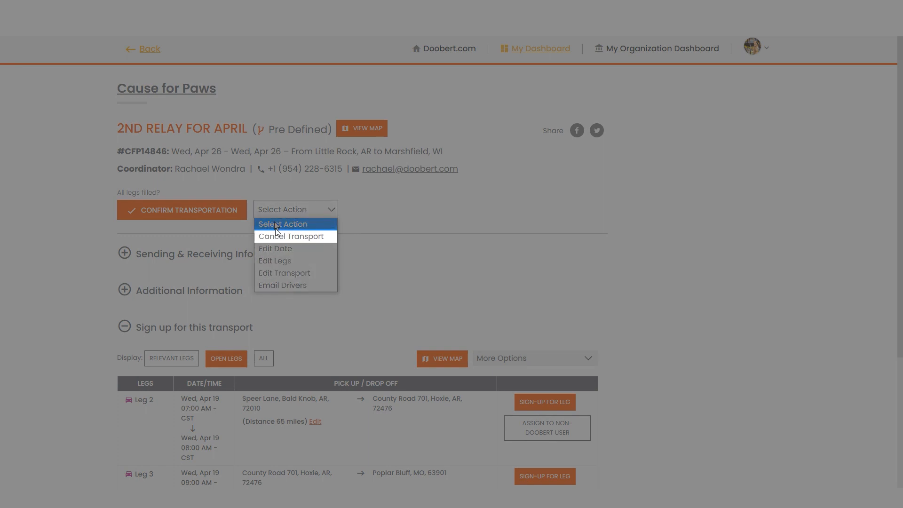
mouse_move(275, 261)
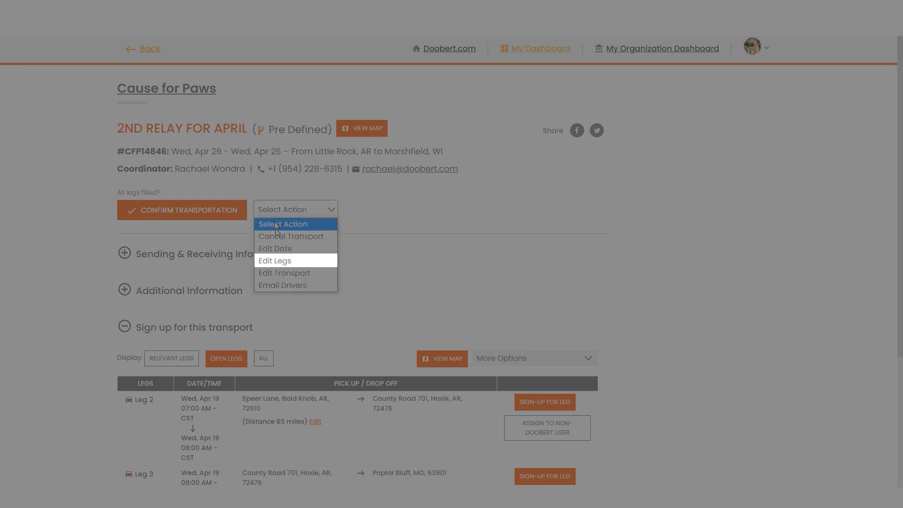
mouse_move(283, 286)
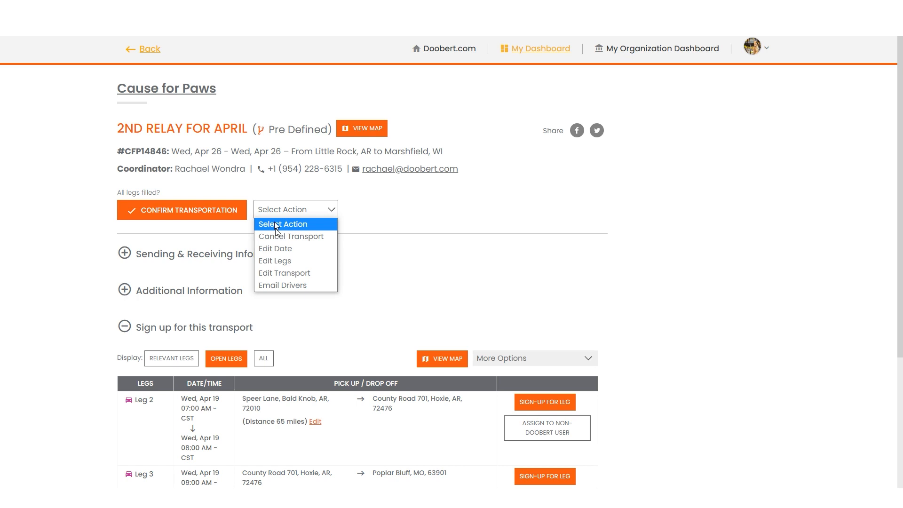
mouse_move(291, 236)
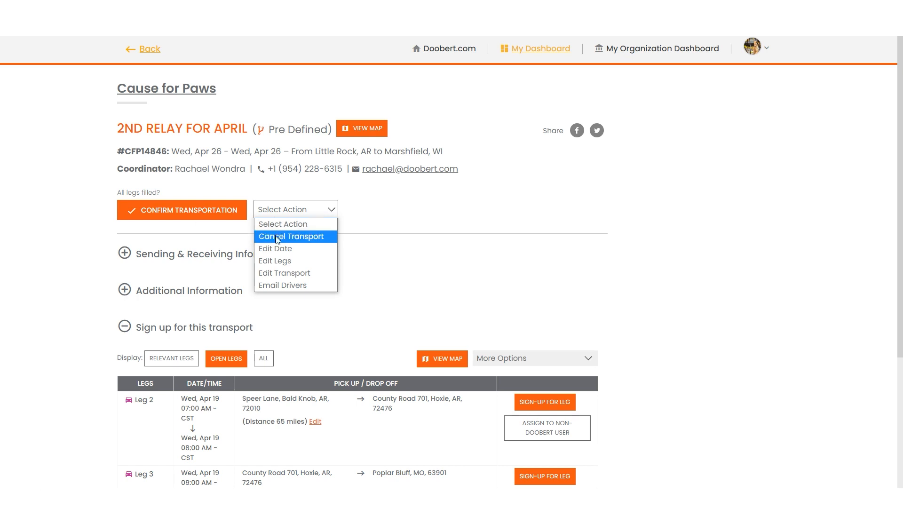
Step: Cancel the 2nd Relay for April, sending volunteers a bad-weather-forecast explanation
left_click(291, 236)
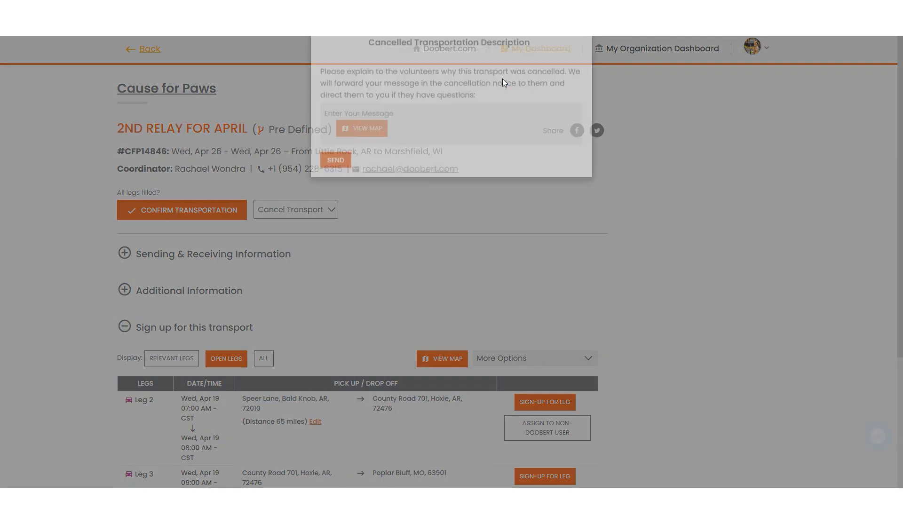
type("Canceling due to bad weather forecast.")
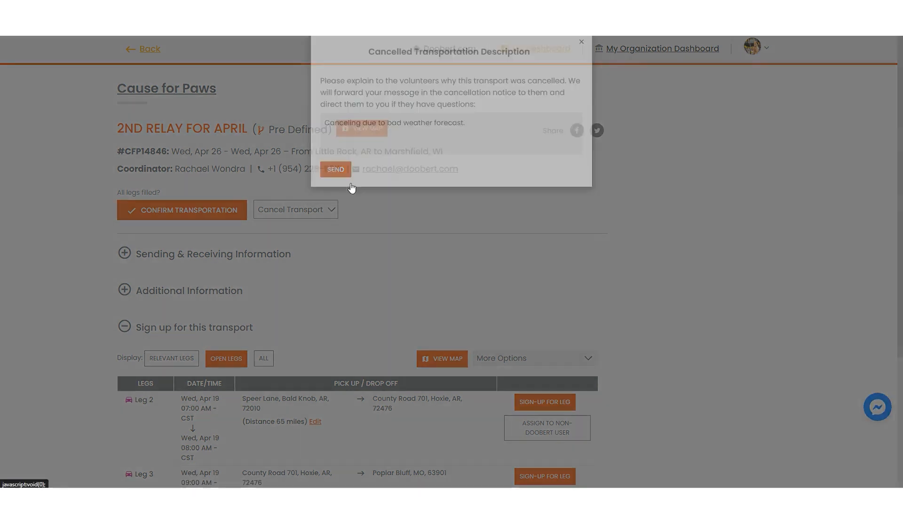
left_click(335, 169)
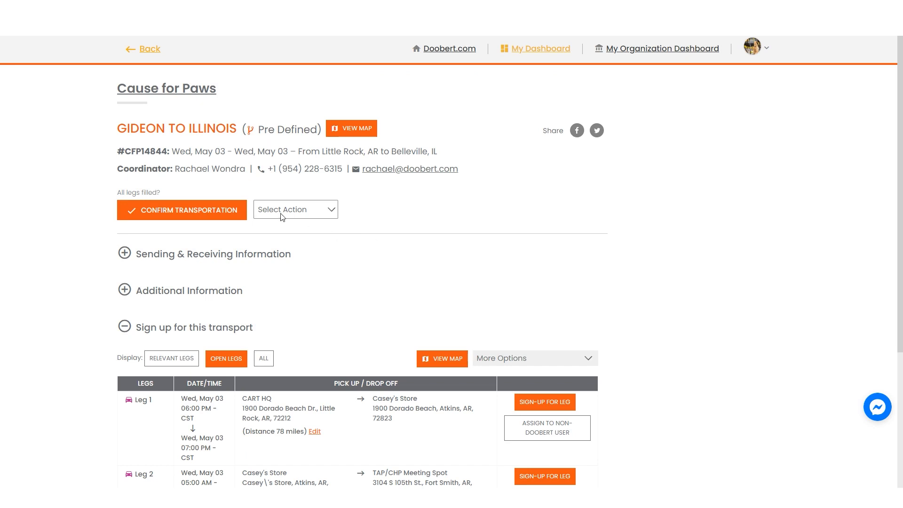
Step: Change the Gideon to Illinois transport date to Wed May 10 and acknowledge the alert
left_click(292, 209)
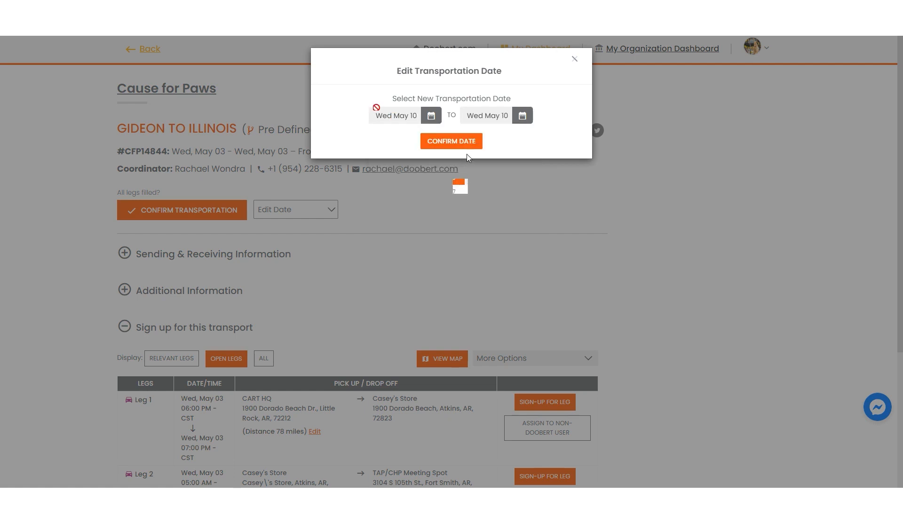
left_click(451, 141)
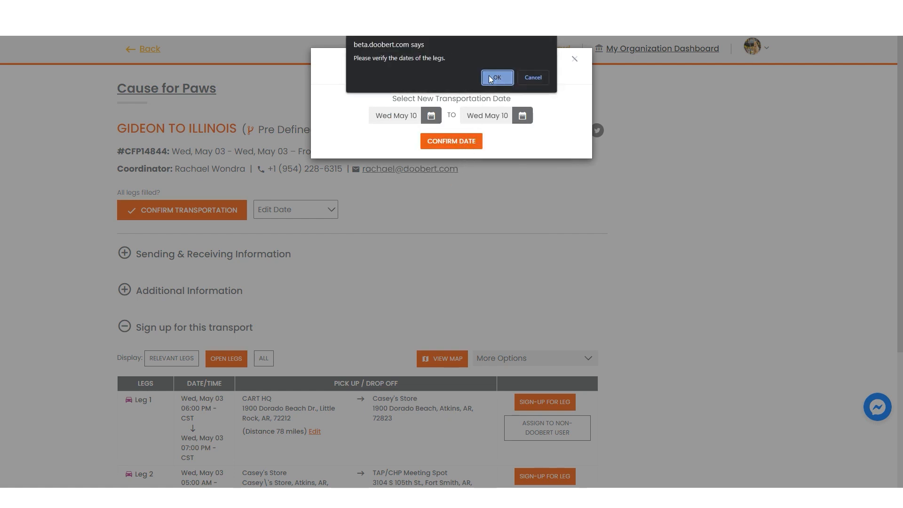
left_click(495, 78)
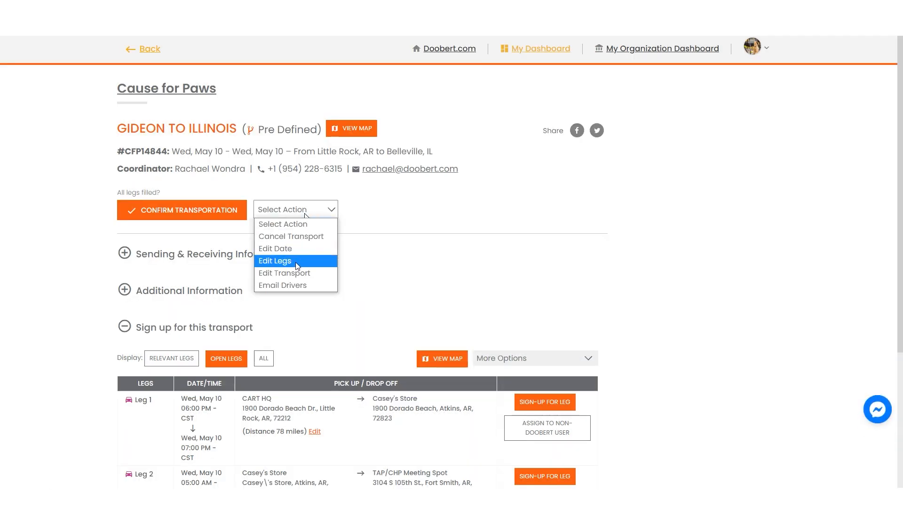
Step: Edit a Gideon to Illinois leg and save it with Update Leg
left_click(275, 263)
type("m")
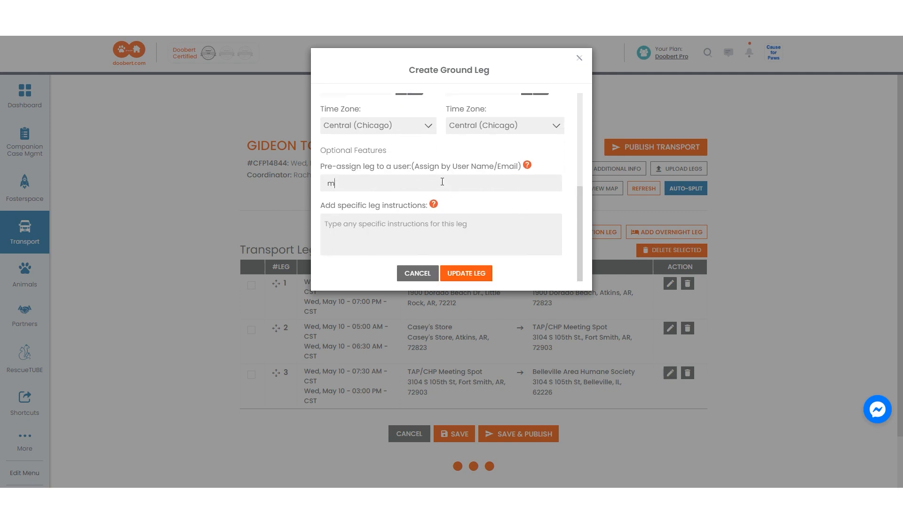
left_click(465, 273)
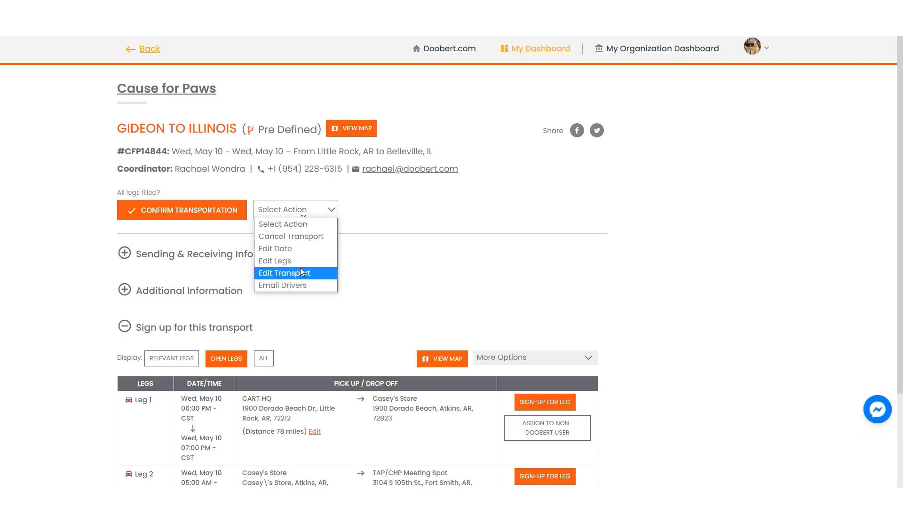
Step: Add passenger Gideon: male dog, American Blue Heeler, travelling with a collar
left_click(285, 273)
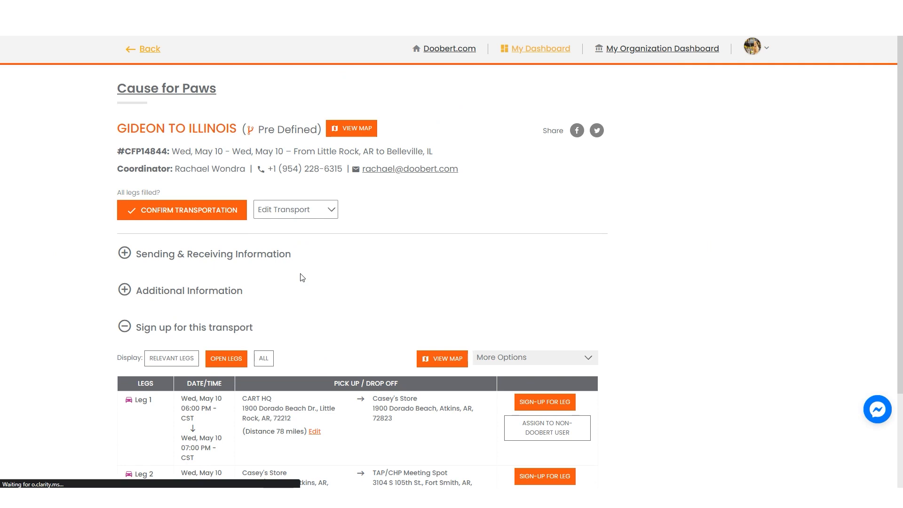
left_click(288, 209)
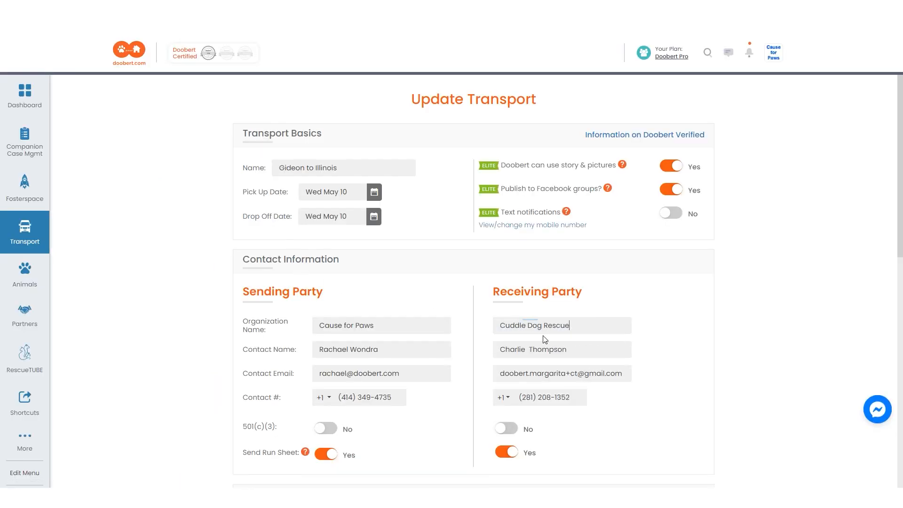
scroll("down", 3)
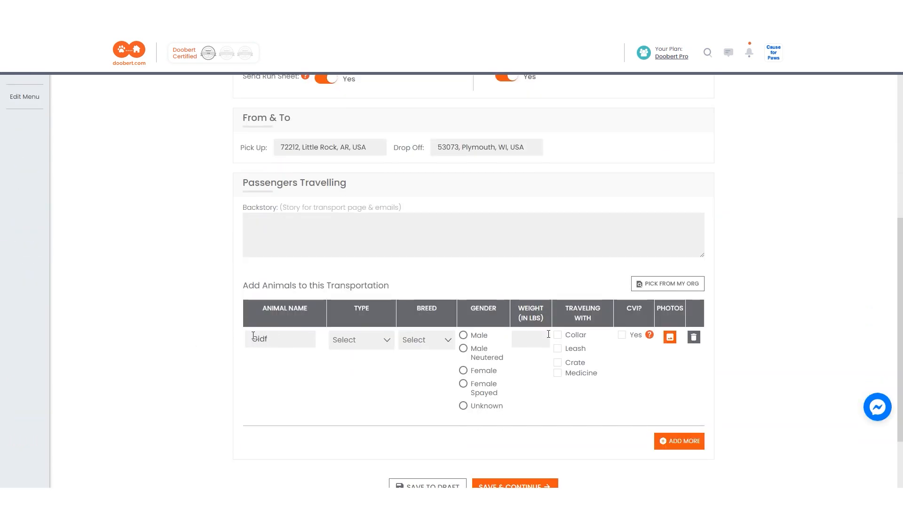
left_click(427, 339)
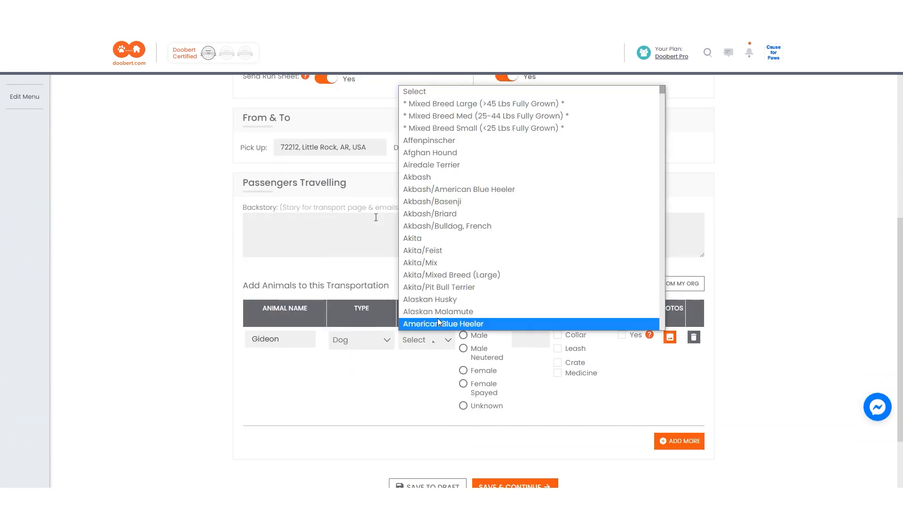
left_click(443, 324)
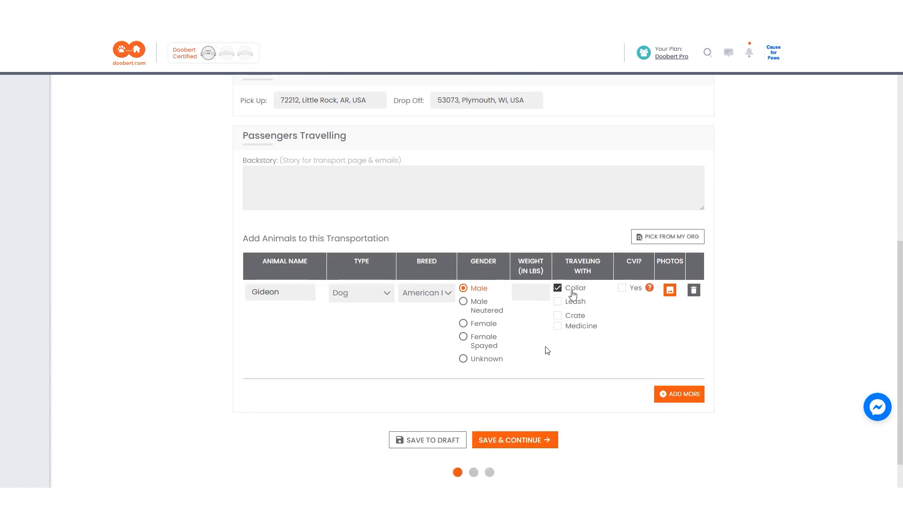
left_click(514, 440)
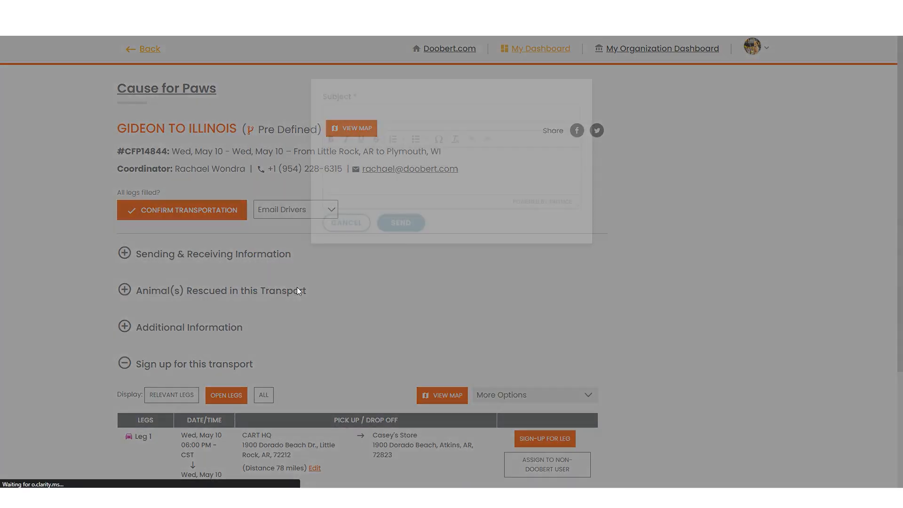
Step: Email drivers with subject 'Reminder' asking them to read this transport's additional information
type("Remind")
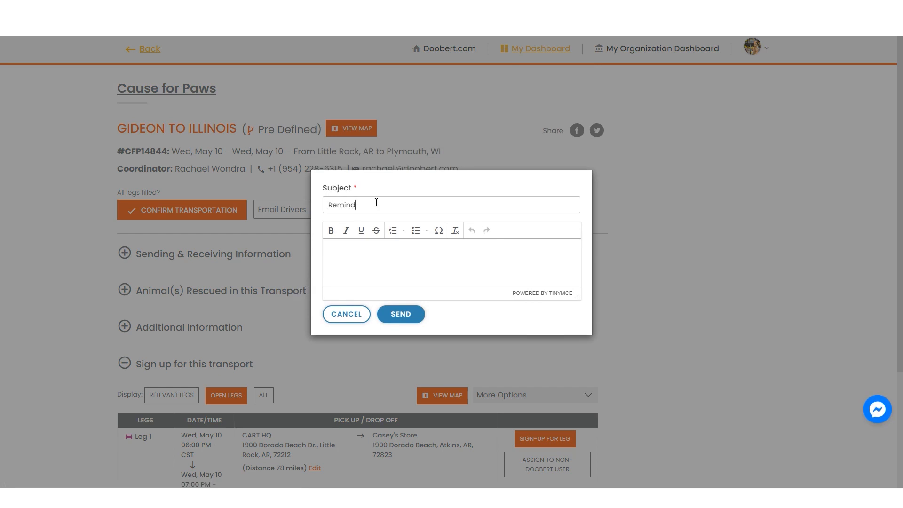
type("Ple")
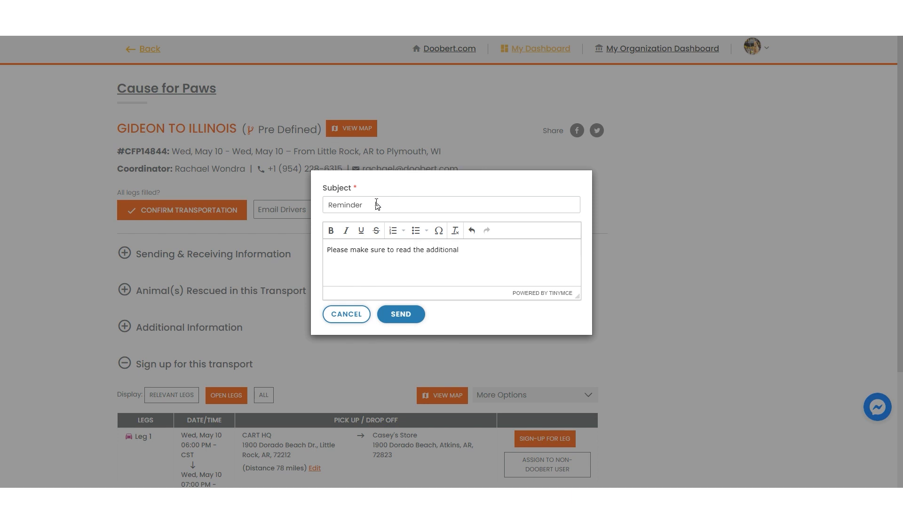
type("information f")
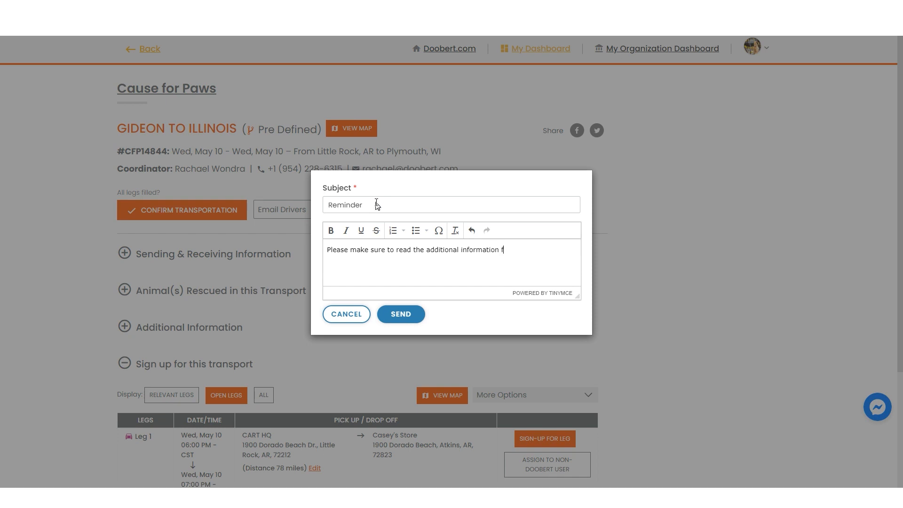
type("or this transport.")
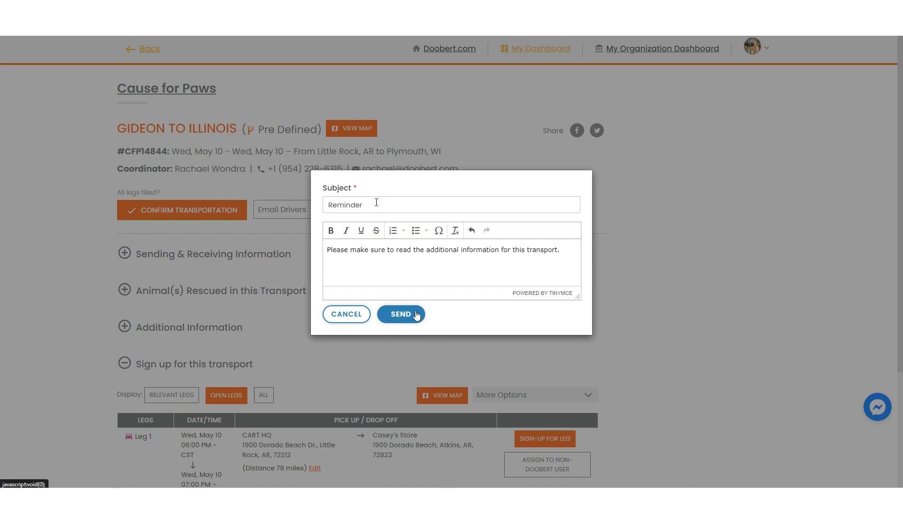
left_click(400, 314)
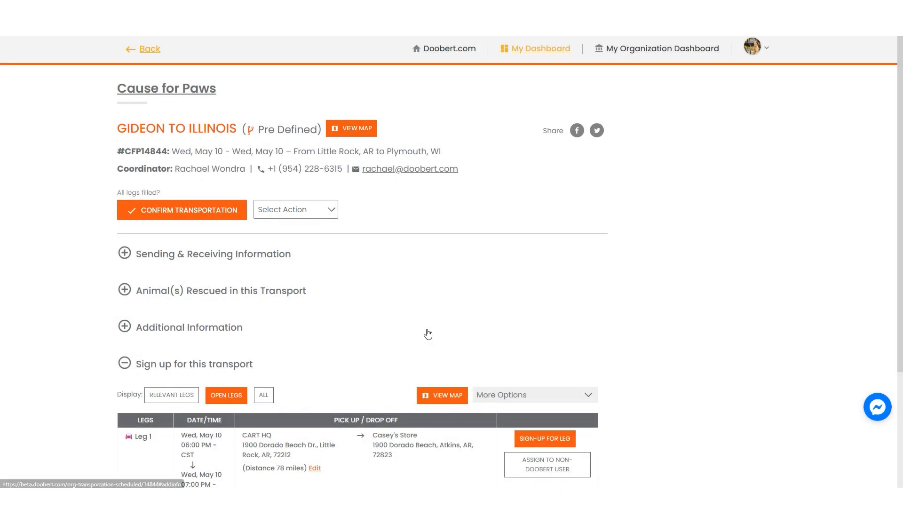